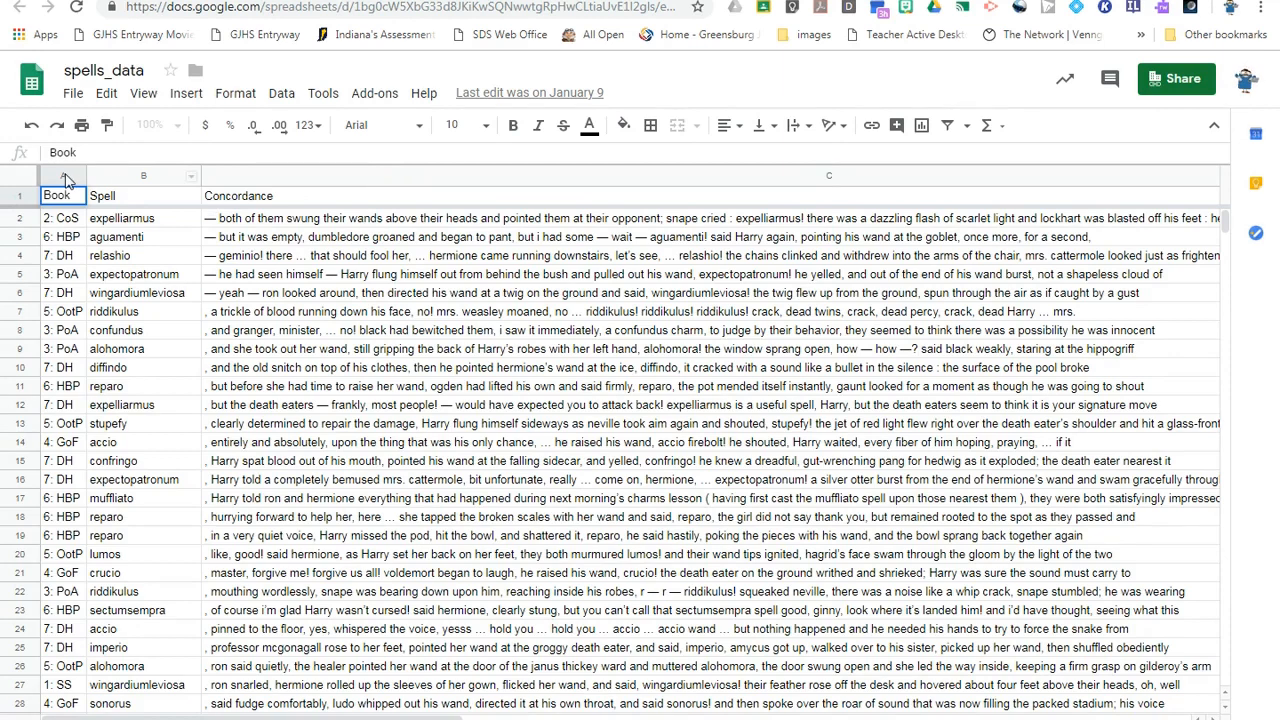
Select the entire Book column (column A) of spells_data as the sort key
left_click(62, 176)
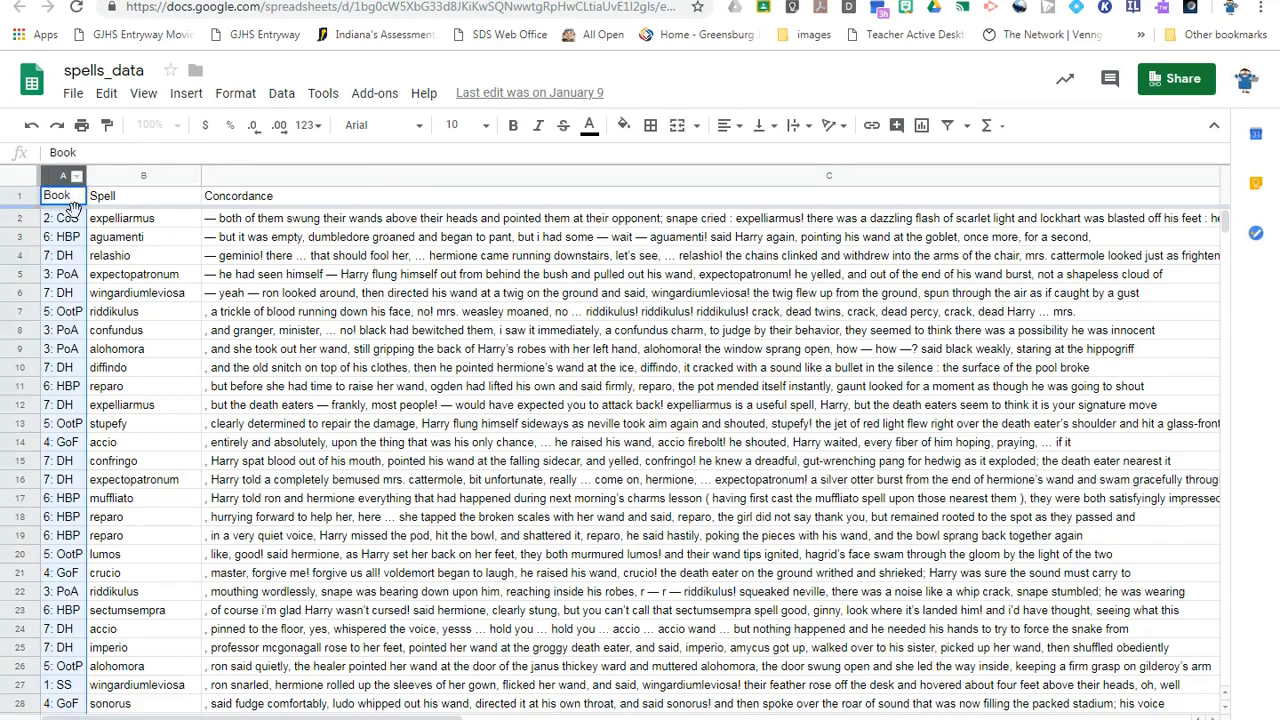
Sort the whole sheet A→Z by the Book column from its column menu
right_click(62, 176)
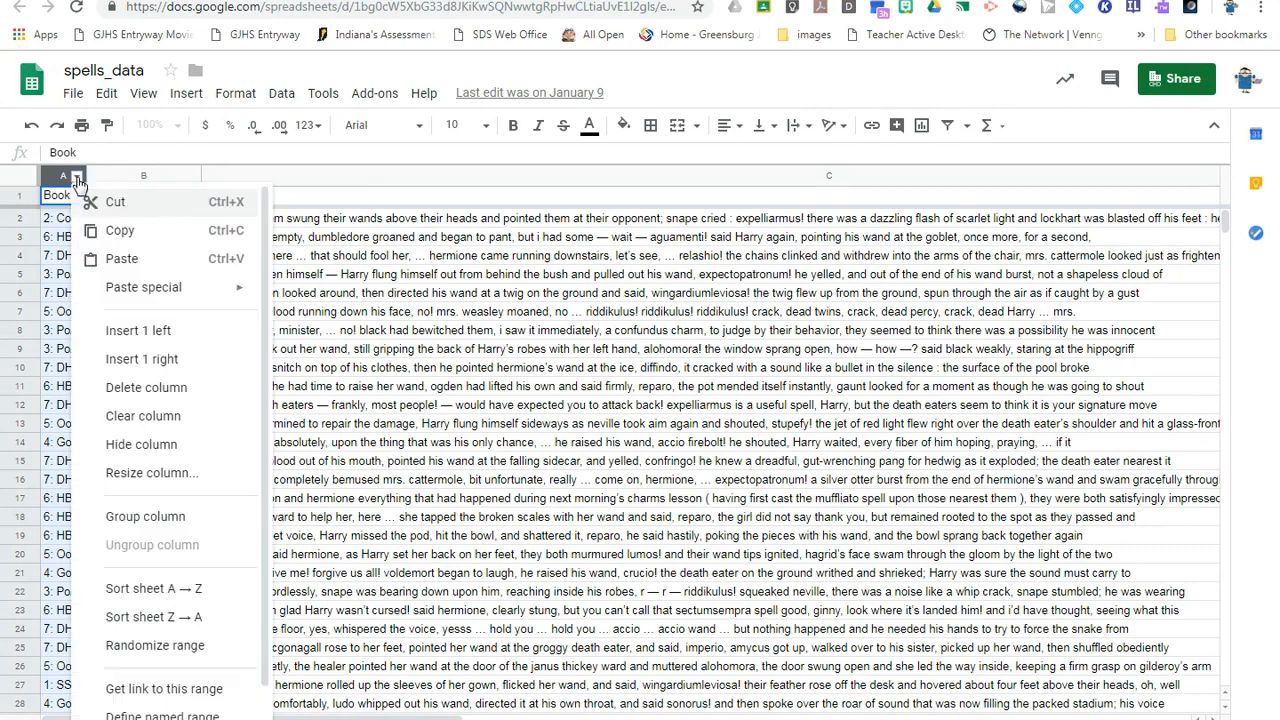
mouse_move(150, 588)
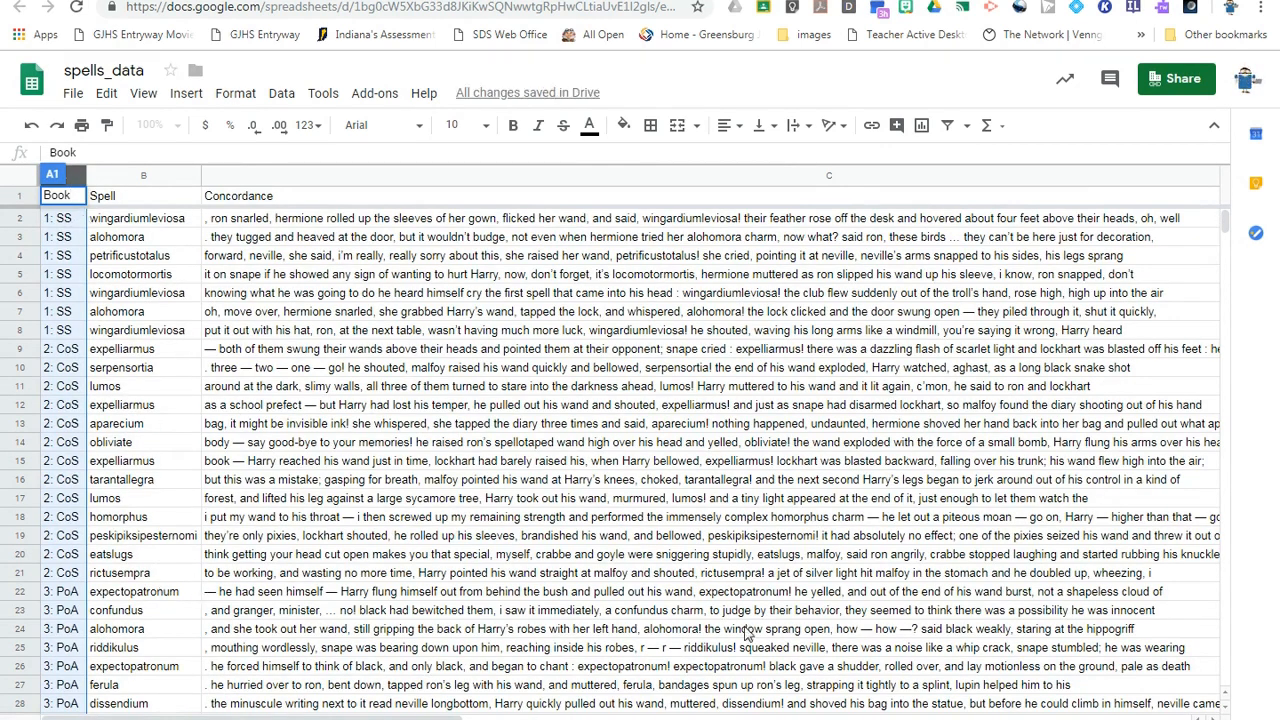
Sort A→Z by Spell, then by Book, giving alphabetical spells within each book
left_click(143, 175)
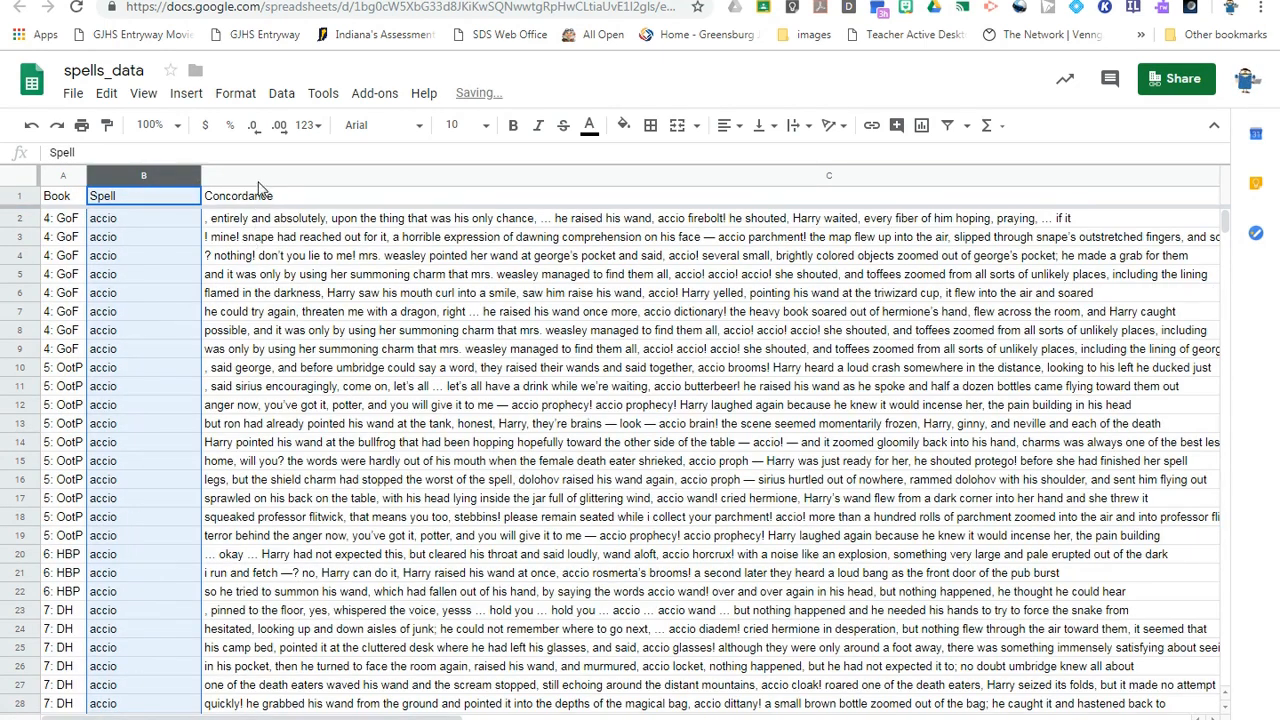
right_click(62, 175)
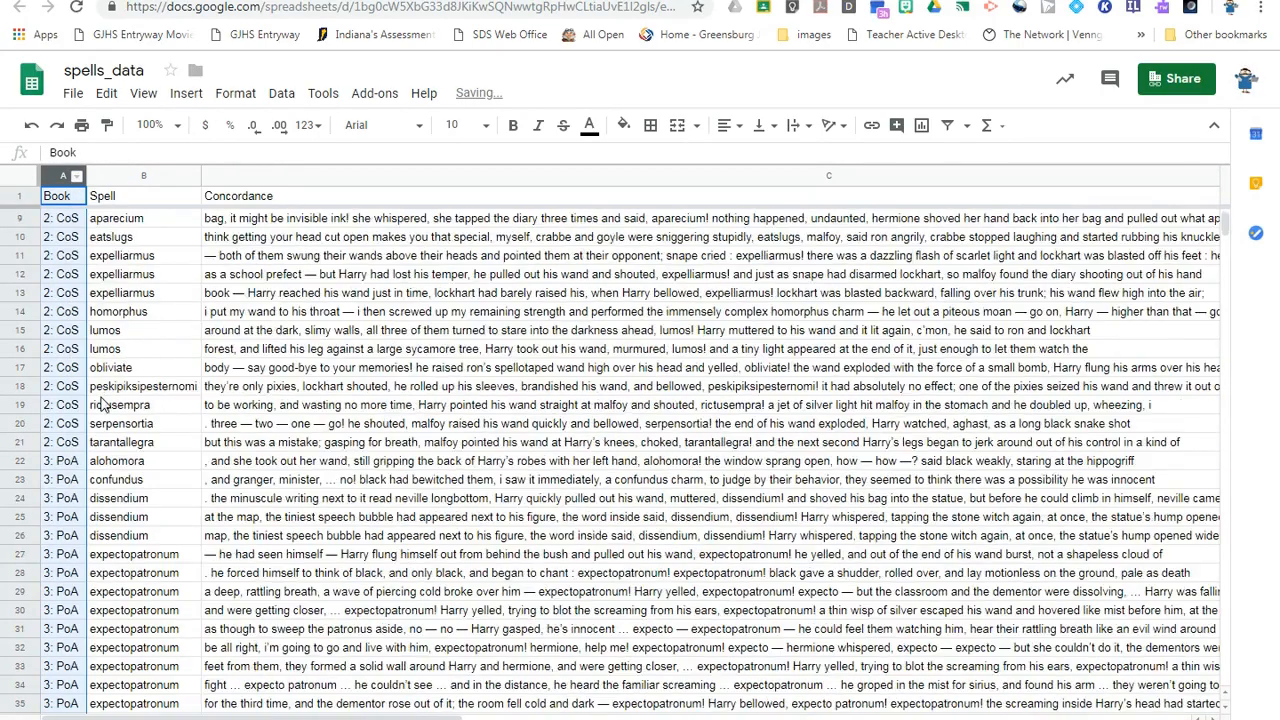
Scroll back up to row 1 of the sorted sheet before launching Snipping Tool
scroll("up", 3)
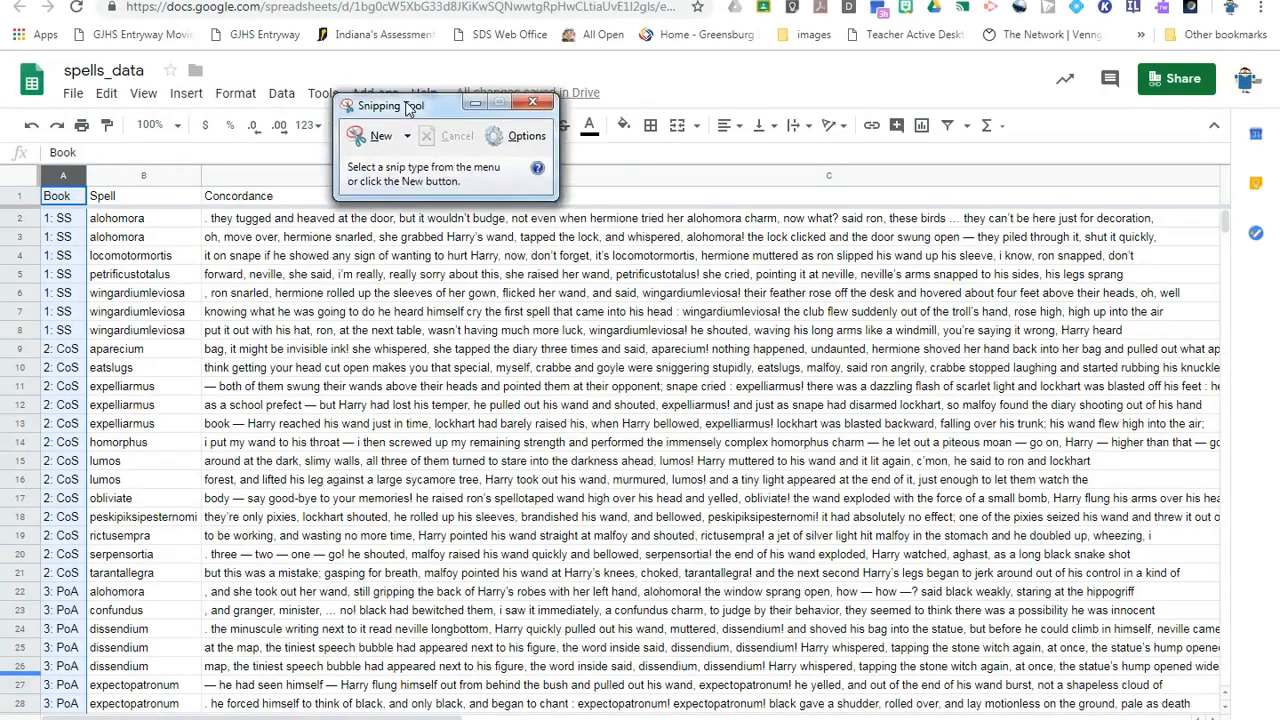
Move Snipping Tool to the top right and start a new snip of the sorted rows
left_click_drag(405, 105, 975, 81)
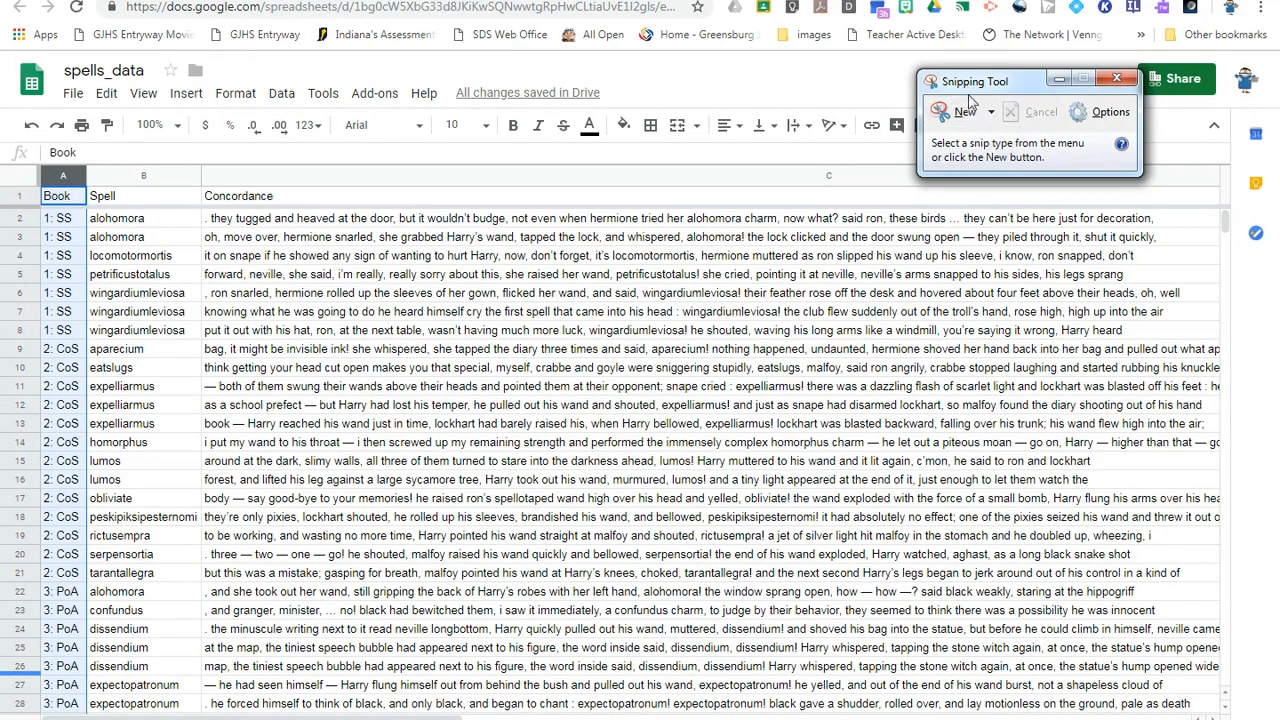
left_click(964, 111)
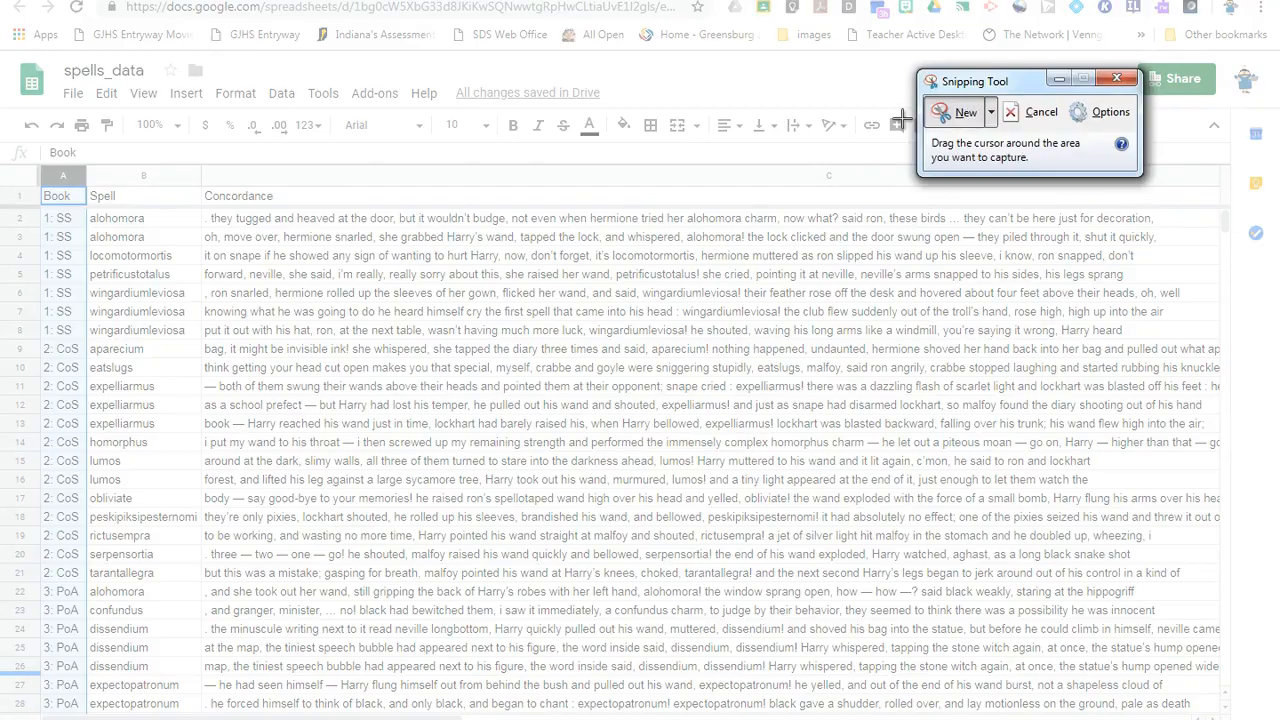